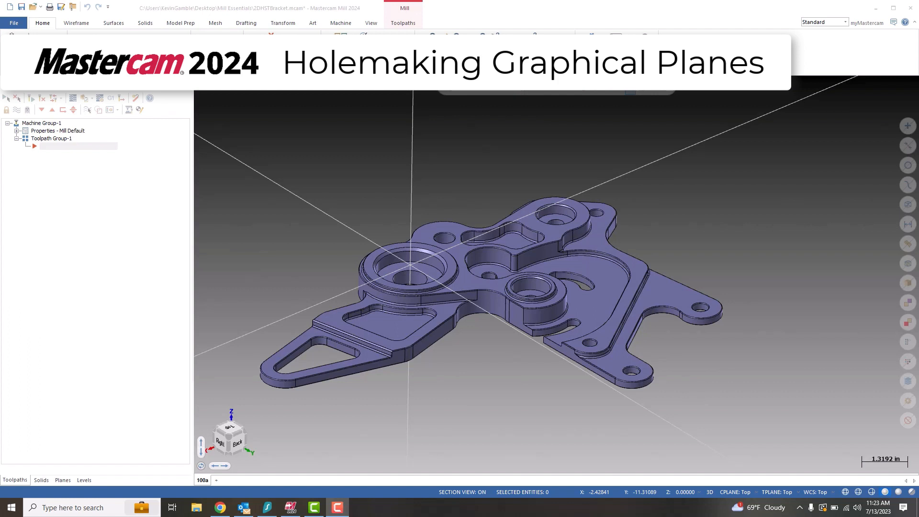
# Step: Show the Toolpaths tab and expand the 2D toolpath gallery with hole-making options
pyautogui.click(42, 23)
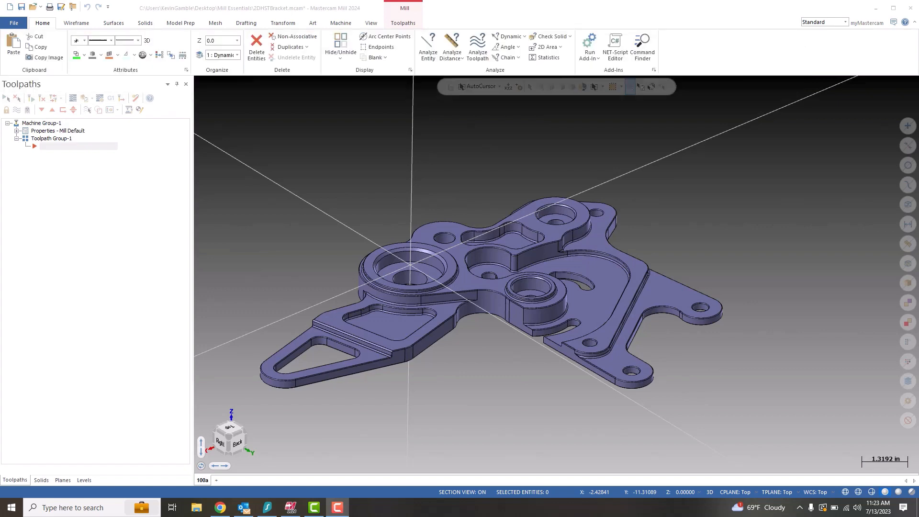
pyautogui.moveTo(424, 55)
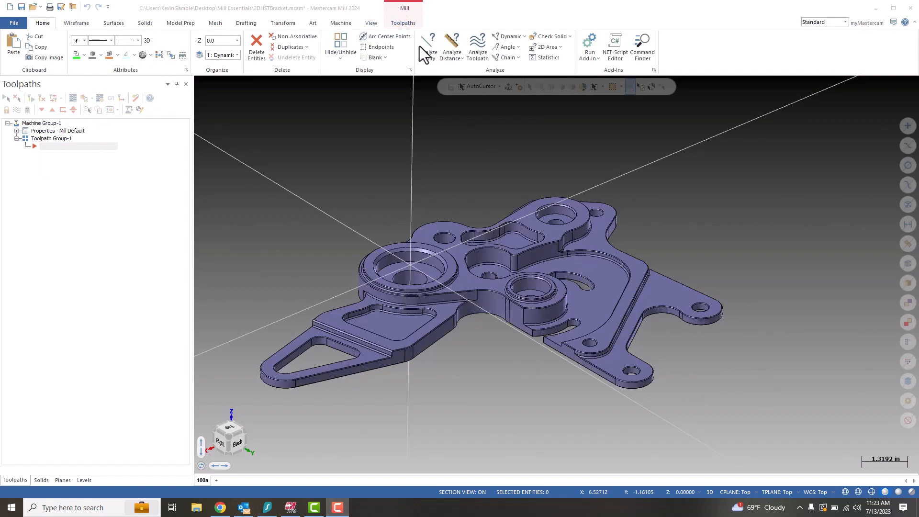
pyautogui.moveTo(405, 29)
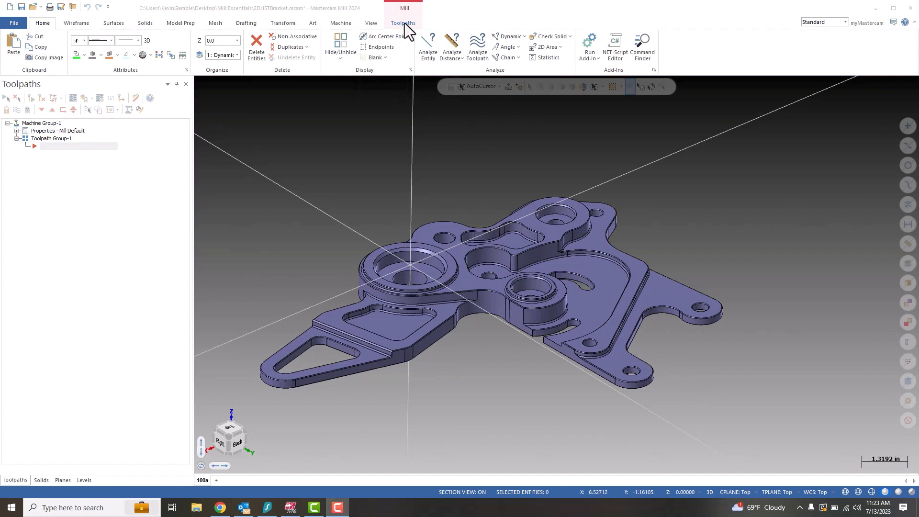
pyautogui.click(403, 23)
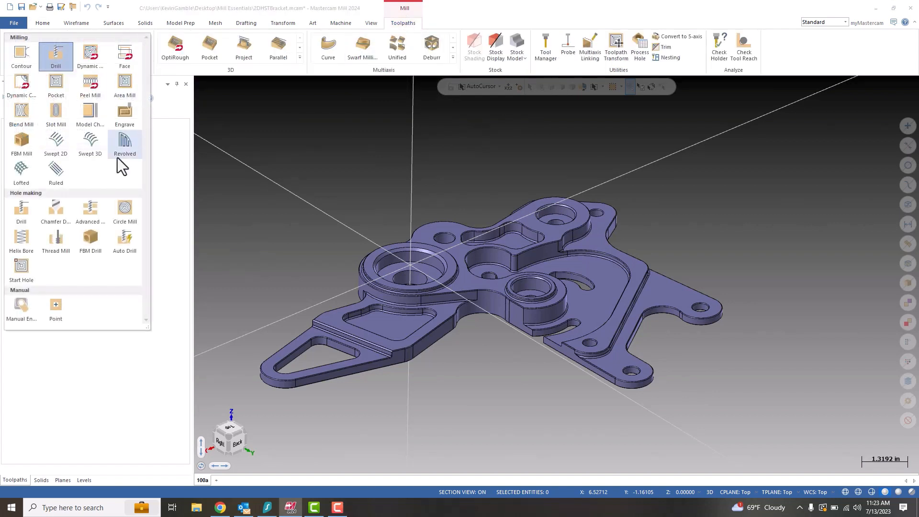
pyautogui.moveTo(55, 56)
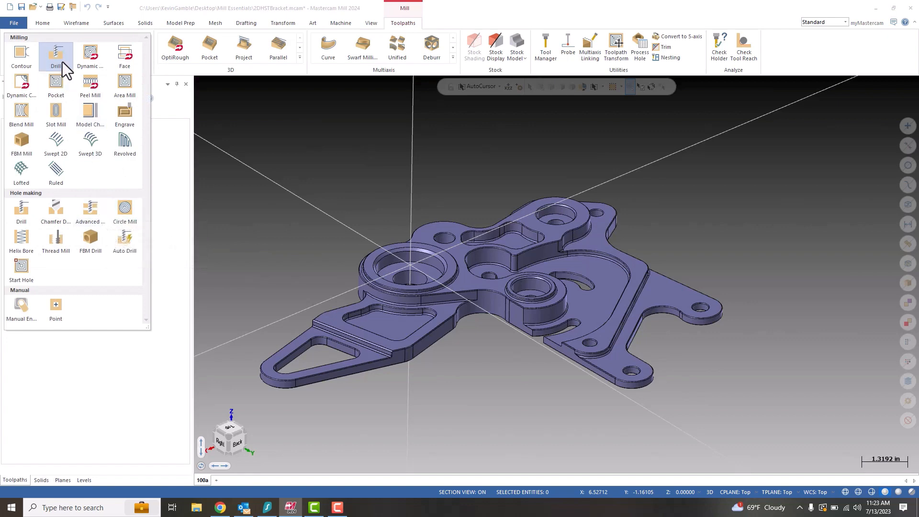
# Step: Create a Drill toolpath on the hole face of the right-side tab
pyautogui.click(55, 48)
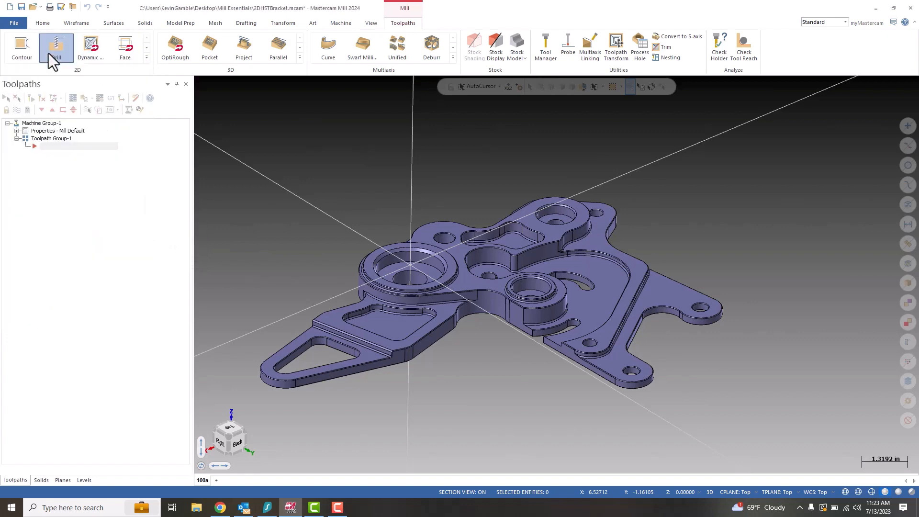
pyautogui.click(56, 47)
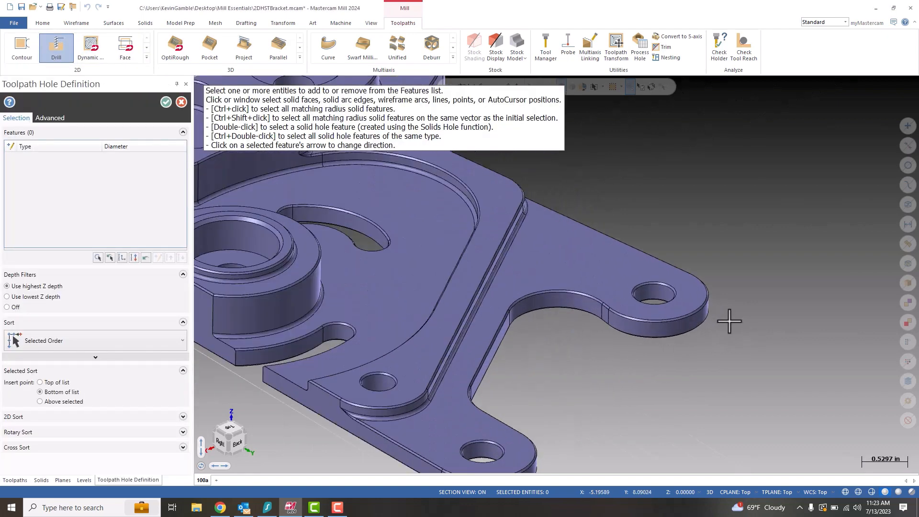
pyautogui.click(652, 288)
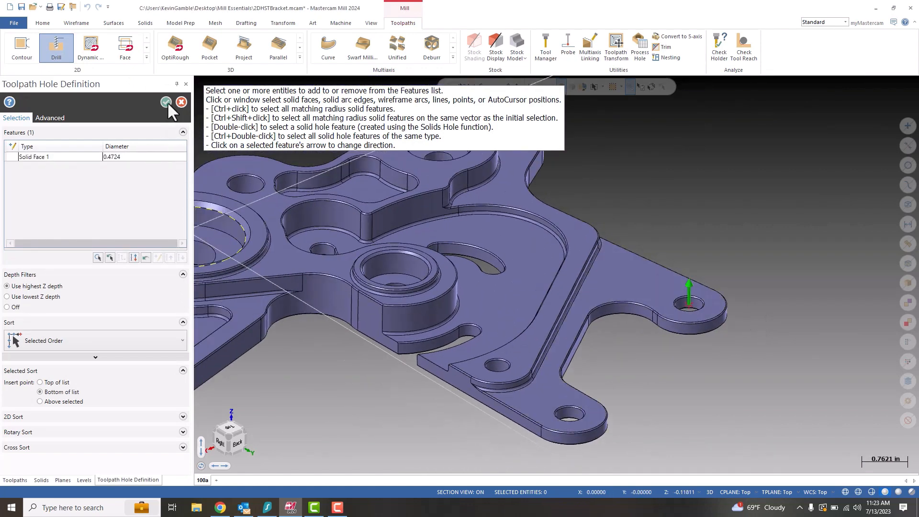
pyautogui.click(166, 102)
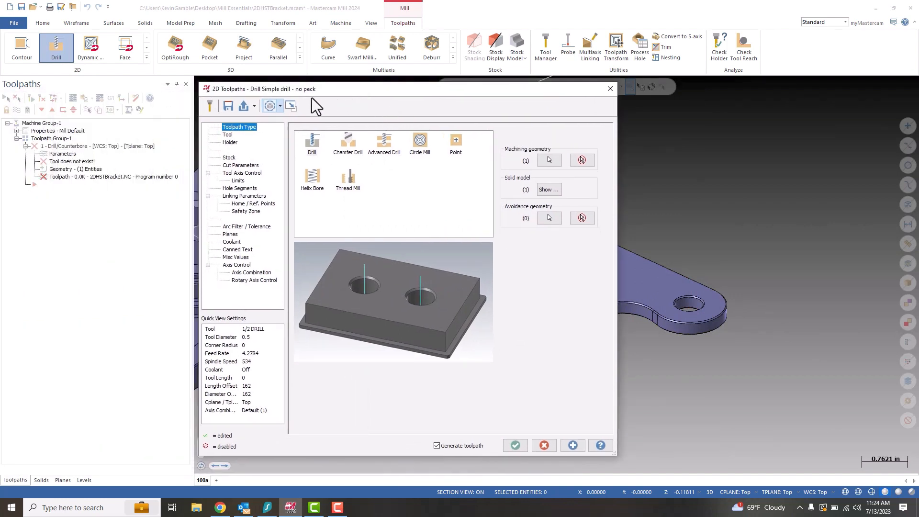
pyautogui.moveTo(269, 107)
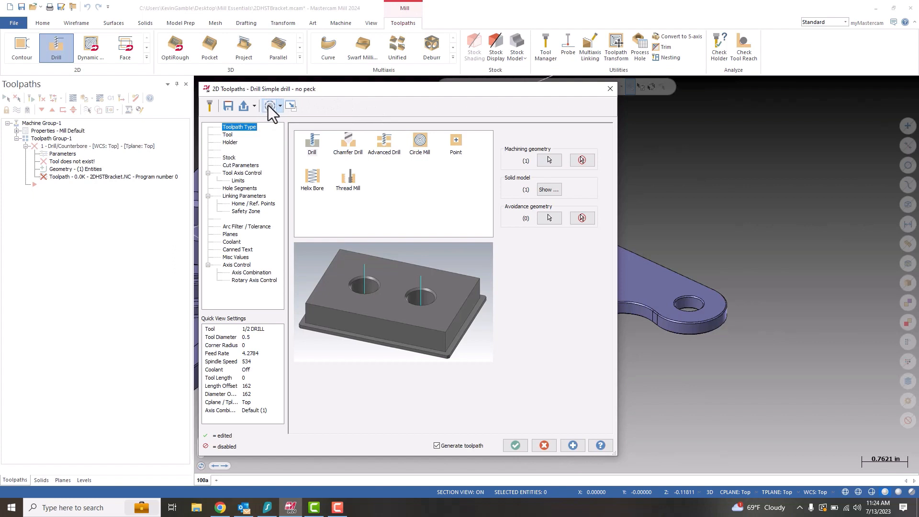
pyautogui.moveTo(269, 106)
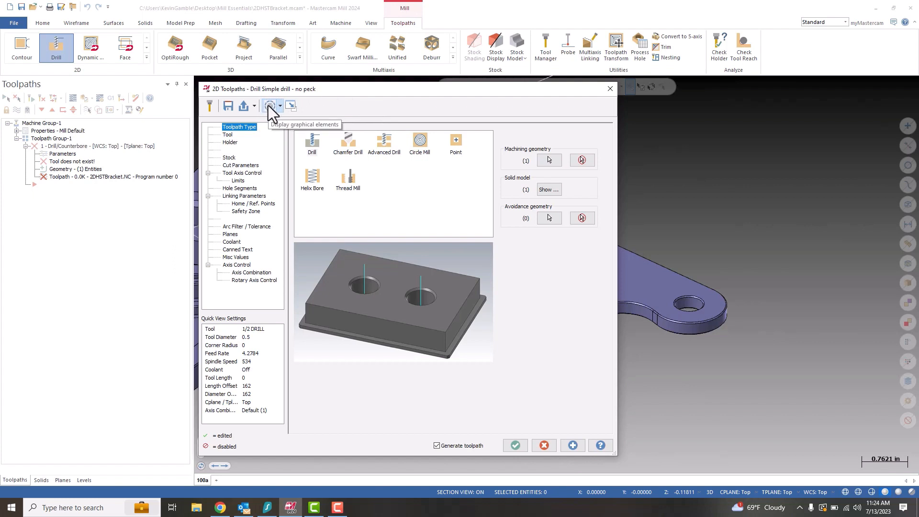
pyautogui.moveTo(280, 145)
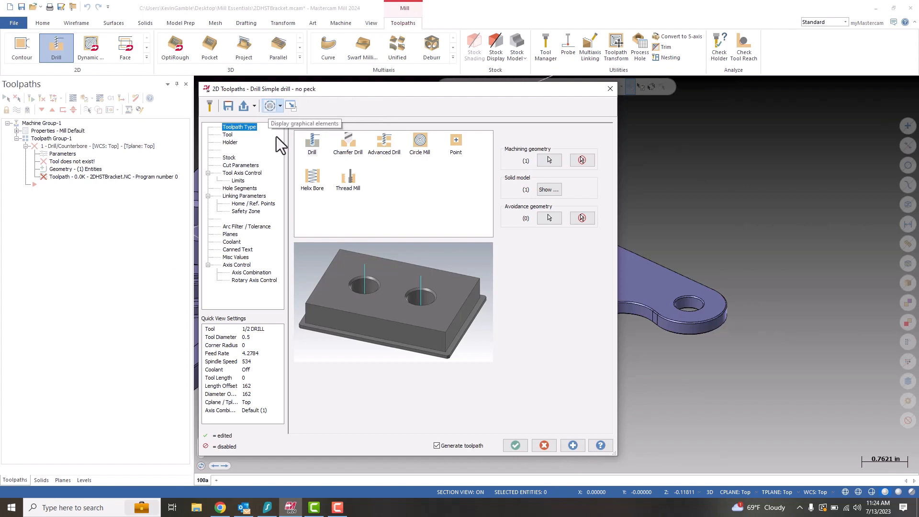
# Step: Check the Tool page shows the 15/32 DRILL at 570 spindle speed, 4.1985 feed
pyautogui.click(227, 134)
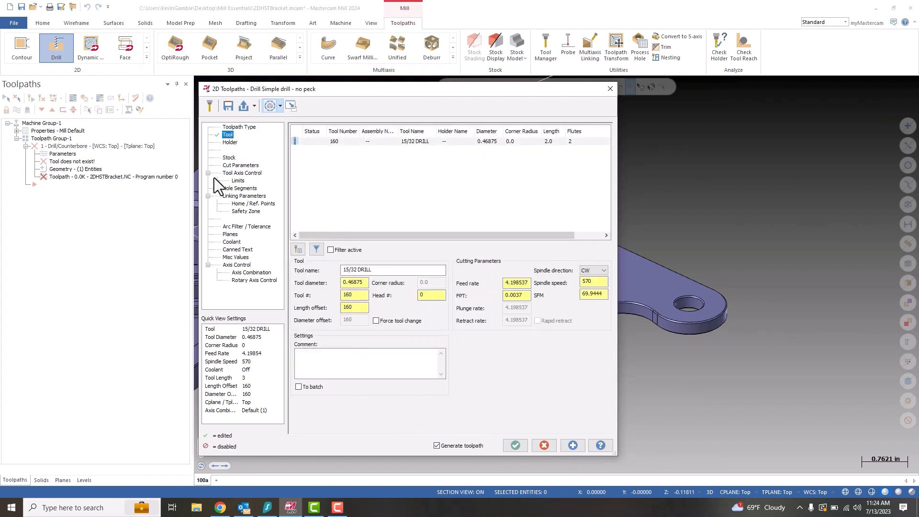
pyautogui.moveTo(234, 194)
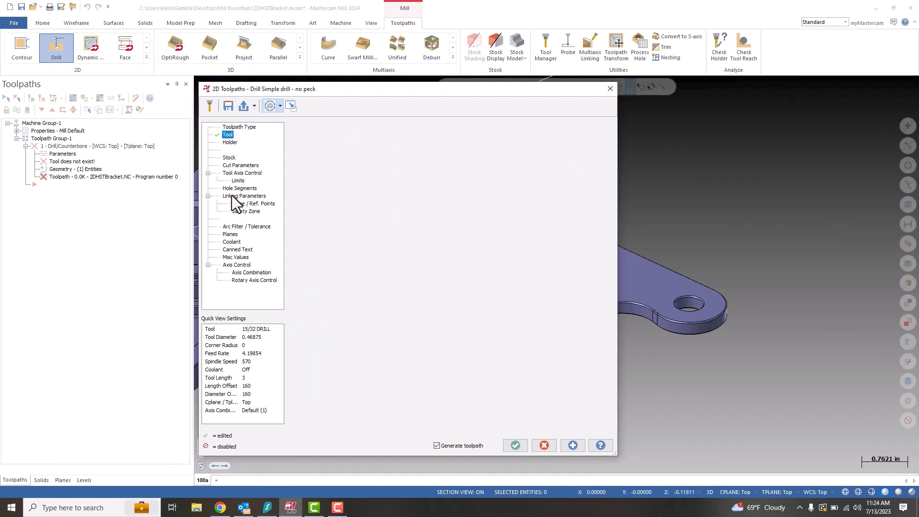
# Step: Enable Clearance in Linking Parameters at 5.0 incremental
pyautogui.click(244, 196)
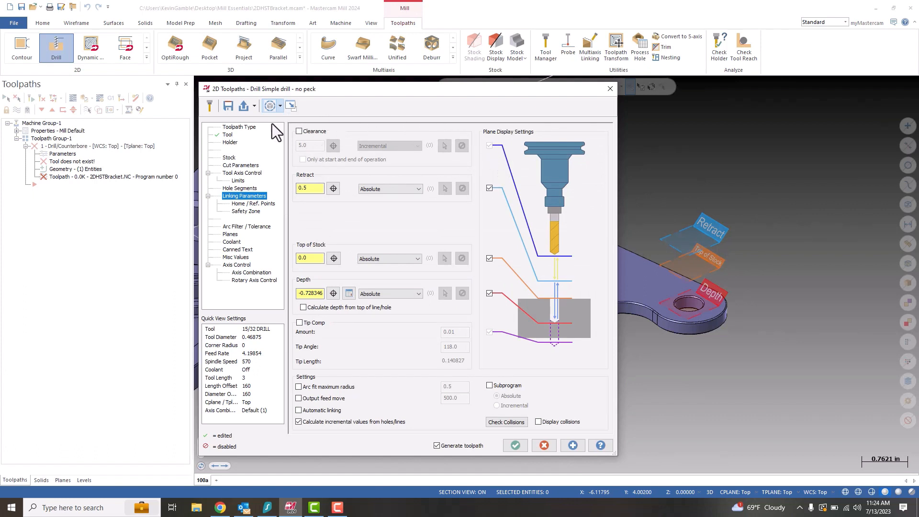
pyautogui.moveTo(493, 209)
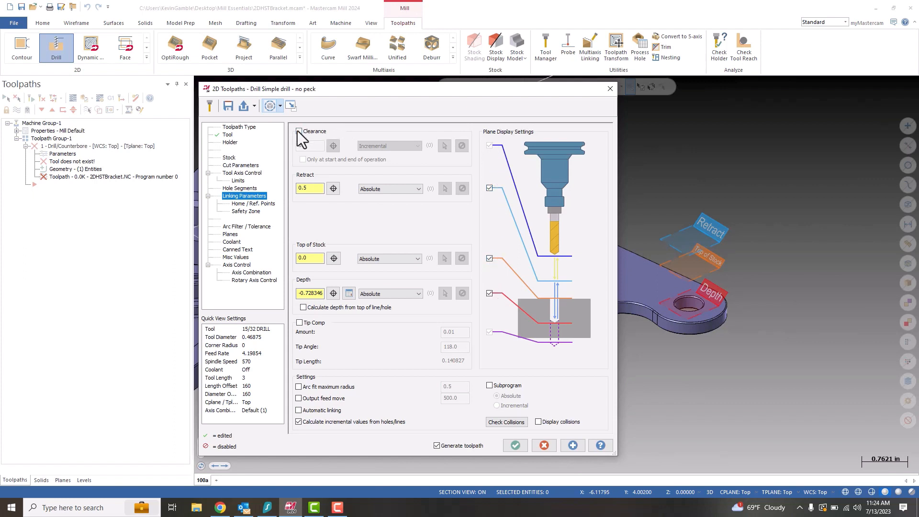
pyautogui.click(299, 130)
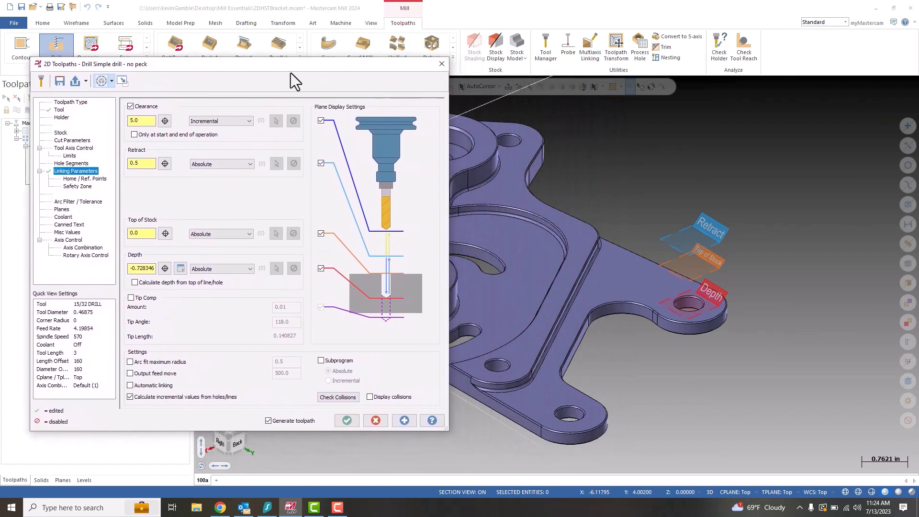
pyautogui.moveTo(689, 249)
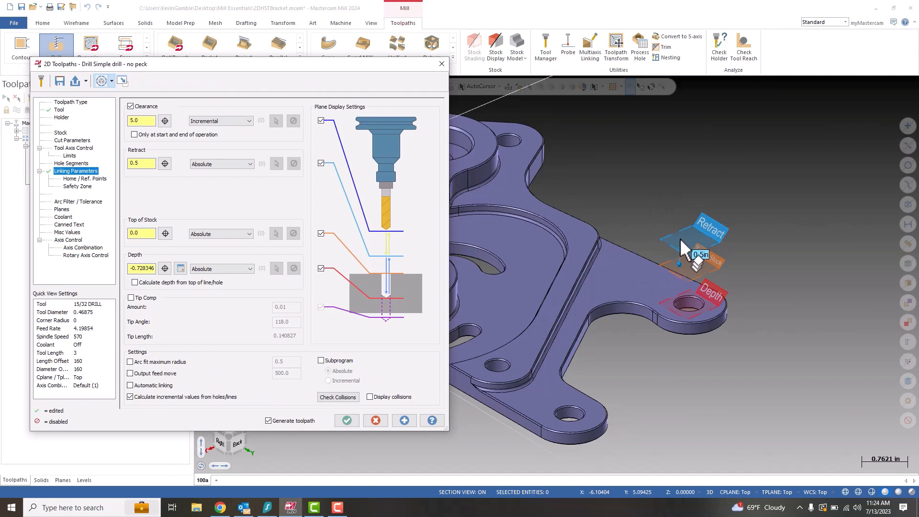
pyautogui.moveTo(694, 311)
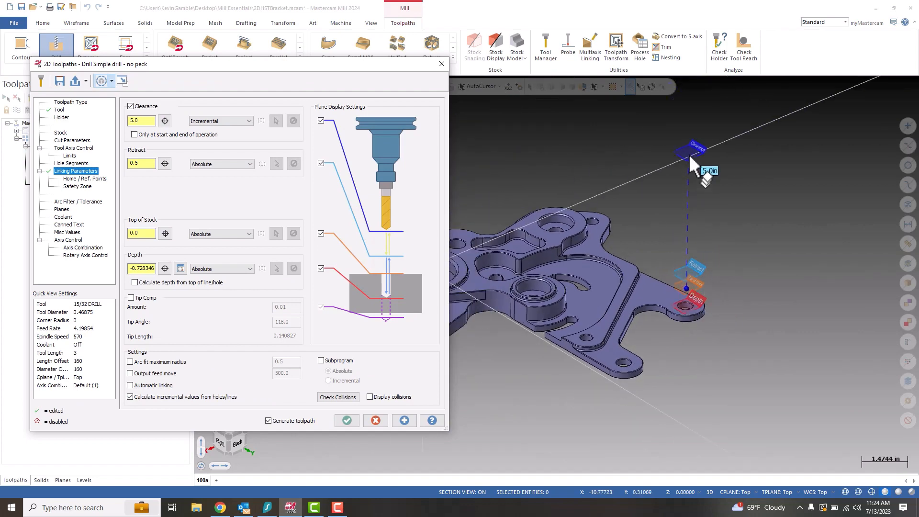
pyautogui.moveTo(689, 192)
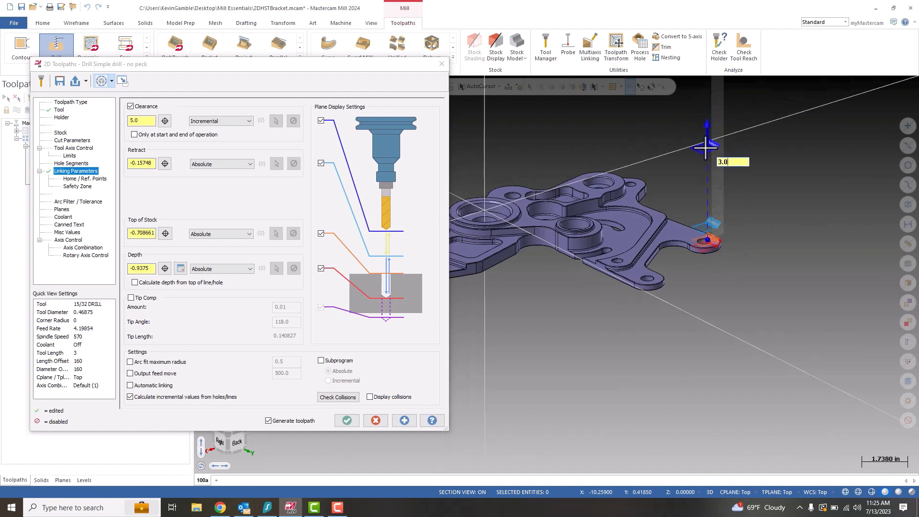
# Step: Set the clearance height to 3.05 in the graphics window
pyautogui.write('3.05')
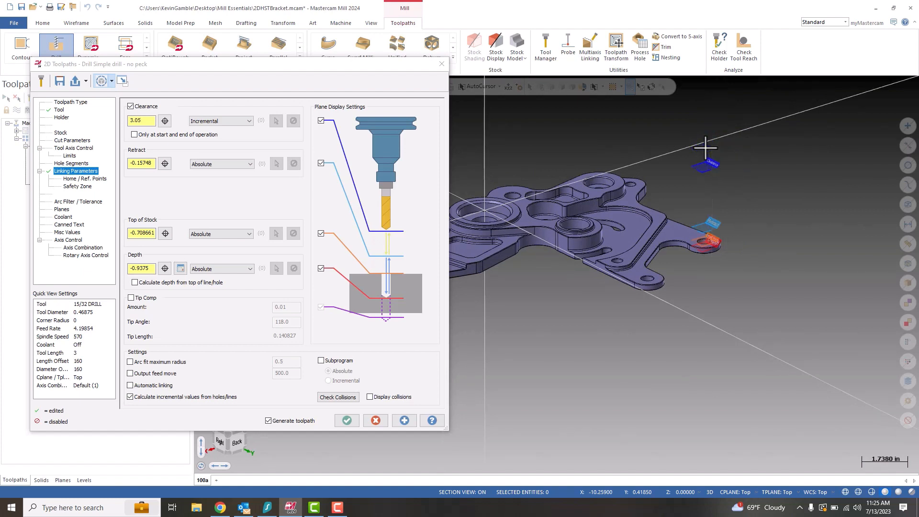
pyautogui.moveTo(270, 70)
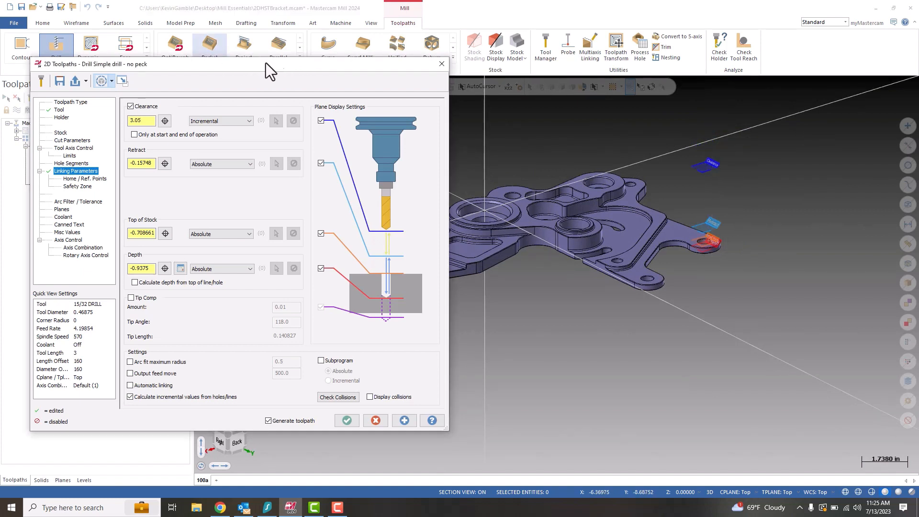
pyautogui.moveTo(91, 170)
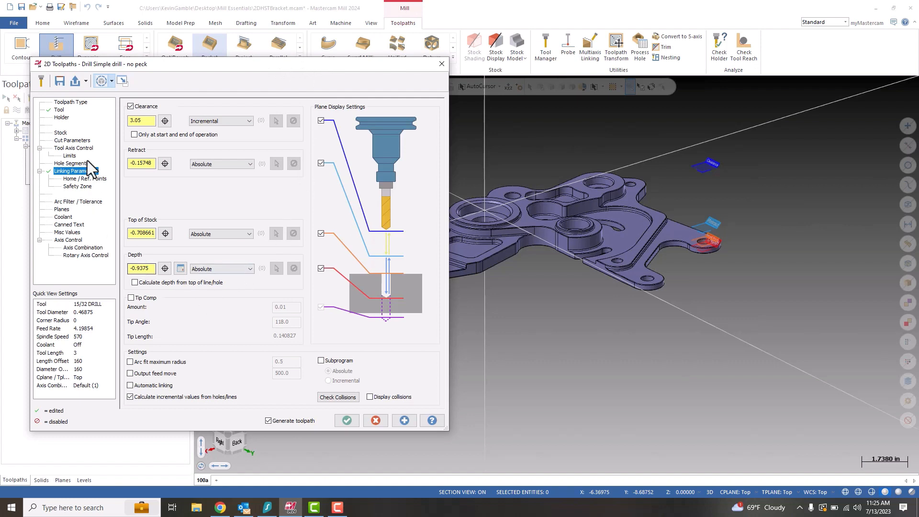
# Step: Enable Tip Comp (amount 0.01, tip angle 118) and accept the drill operation
pyautogui.click(70, 170)
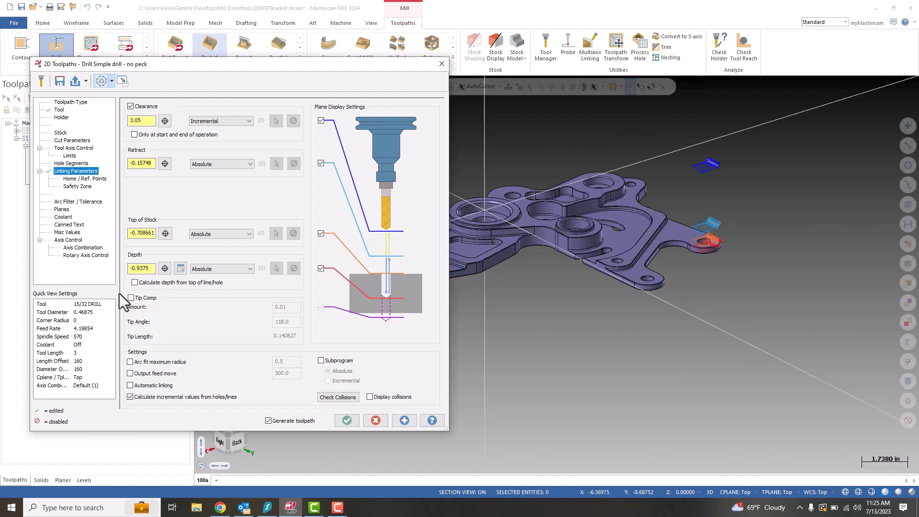
pyautogui.click(131, 297)
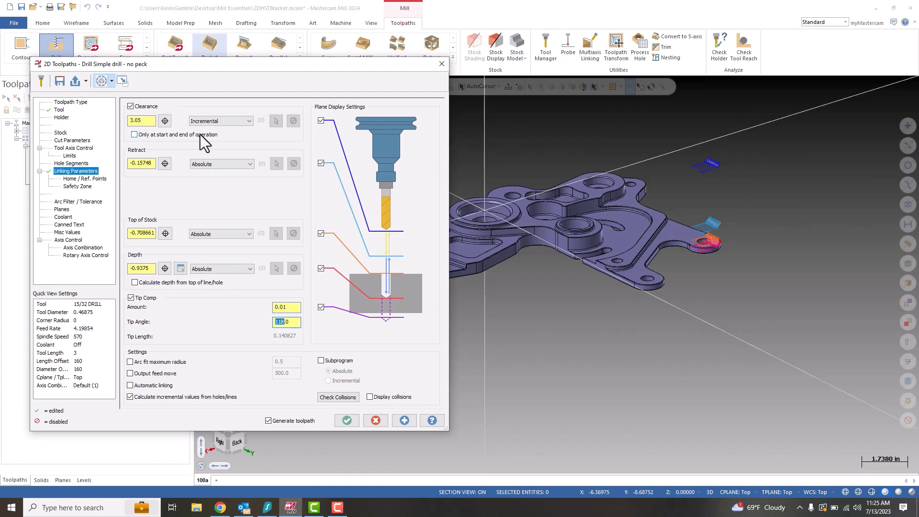
pyautogui.moveTo(334, 126)
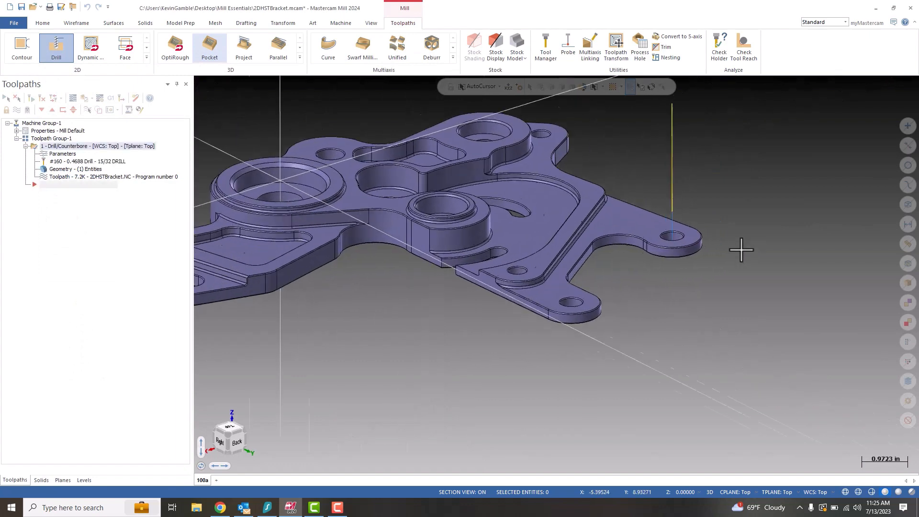
pyautogui.scroll(-3)
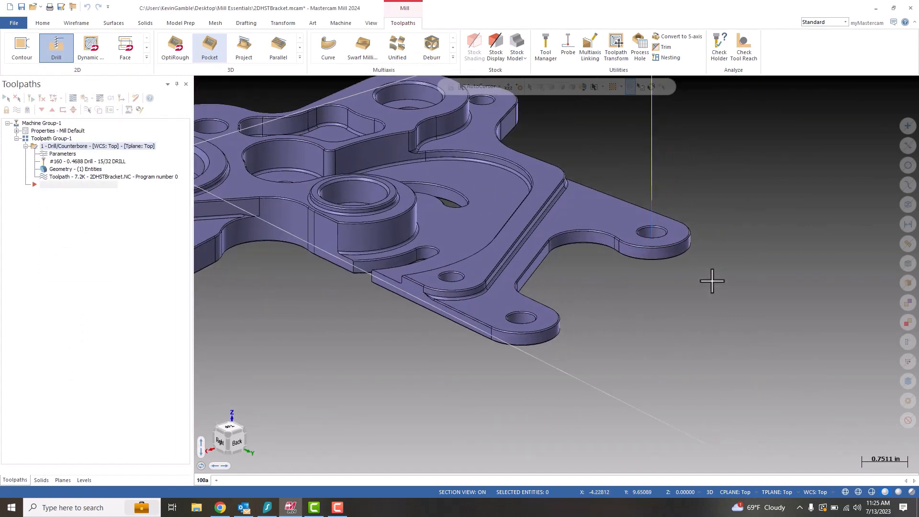